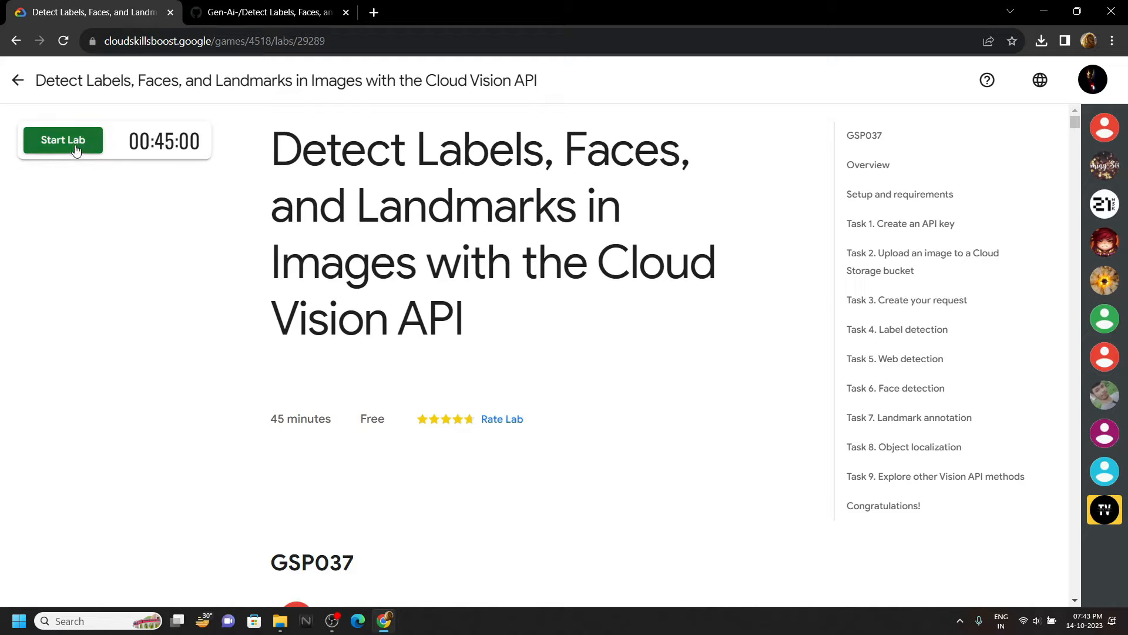
Step: Start the lab, open its Google Cloud console, and begin creating an API key credential
click(62, 140)
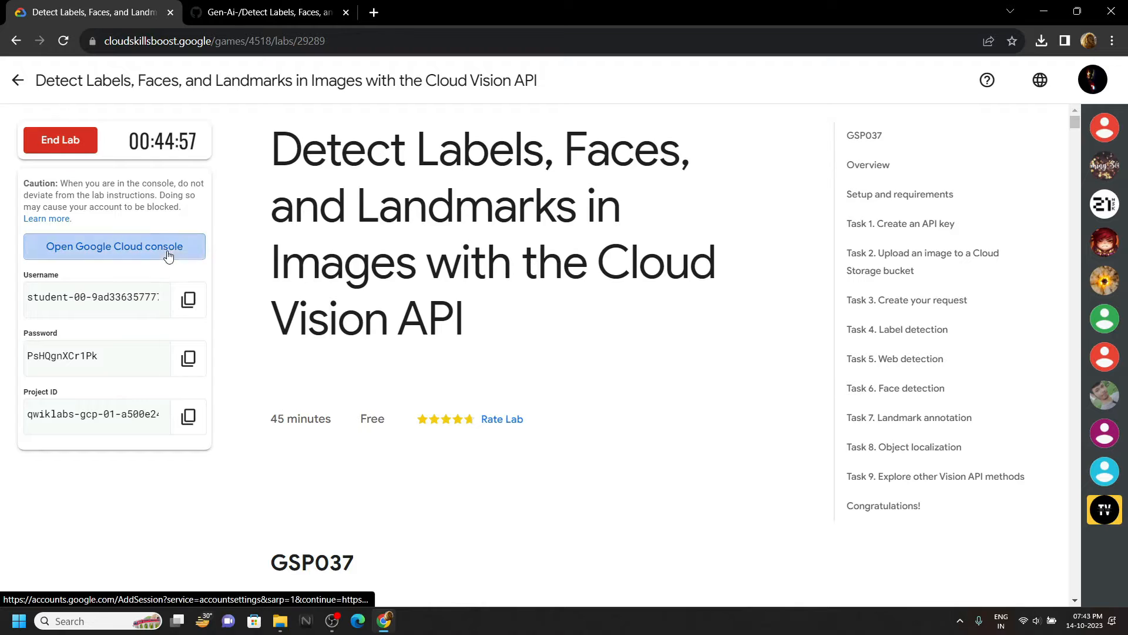
click(113, 247)
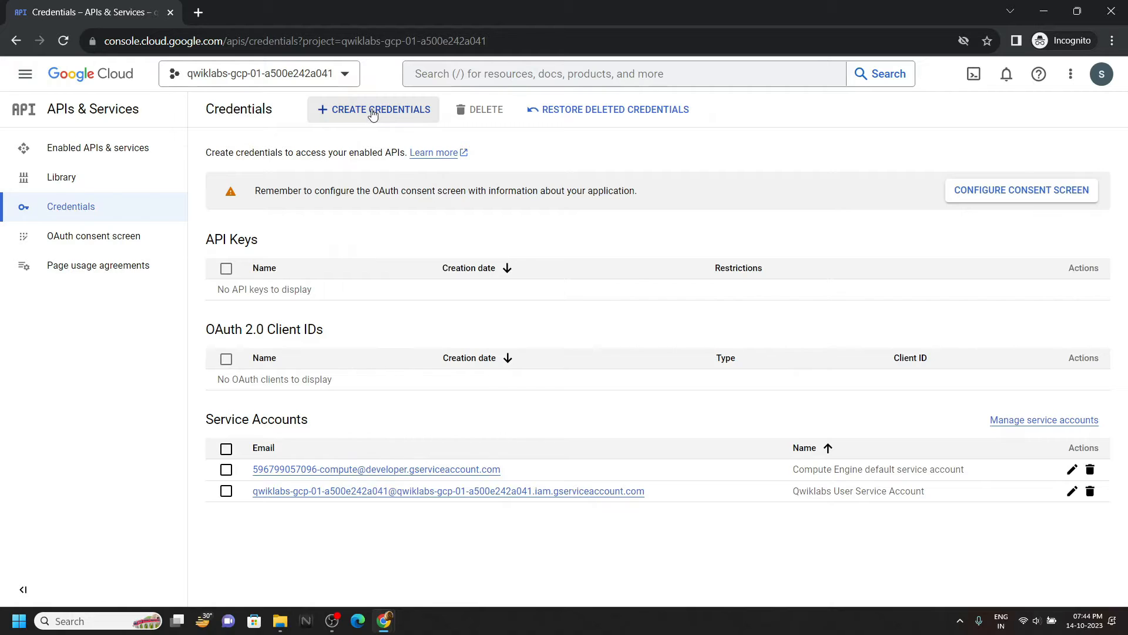
click(374, 109)
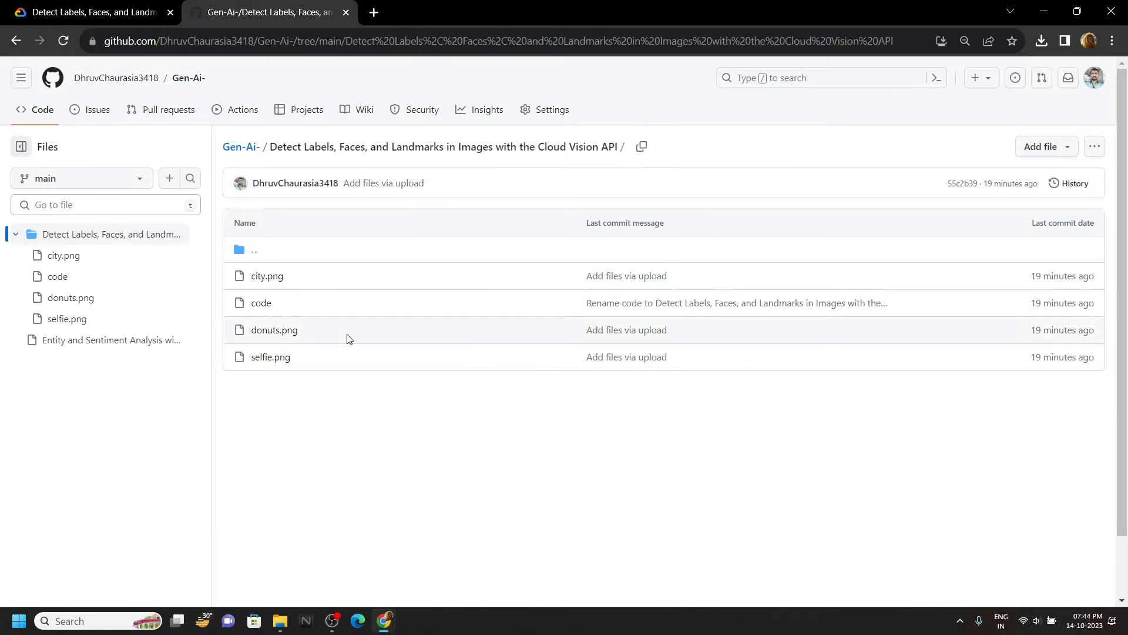
mouse_move(260, 302)
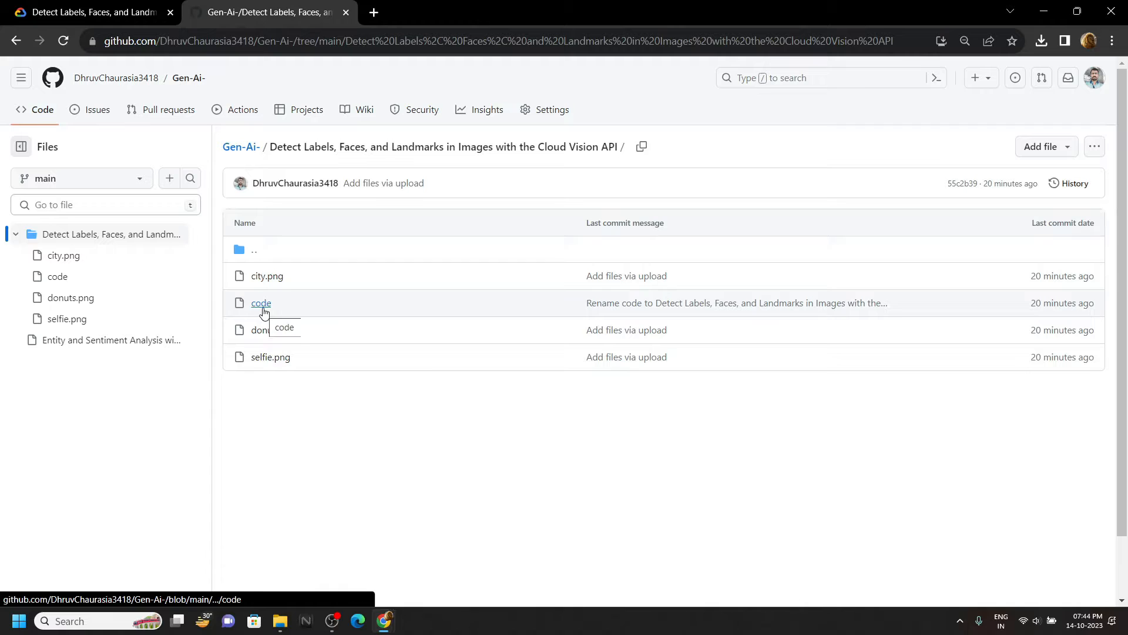
middle_click(261, 302)
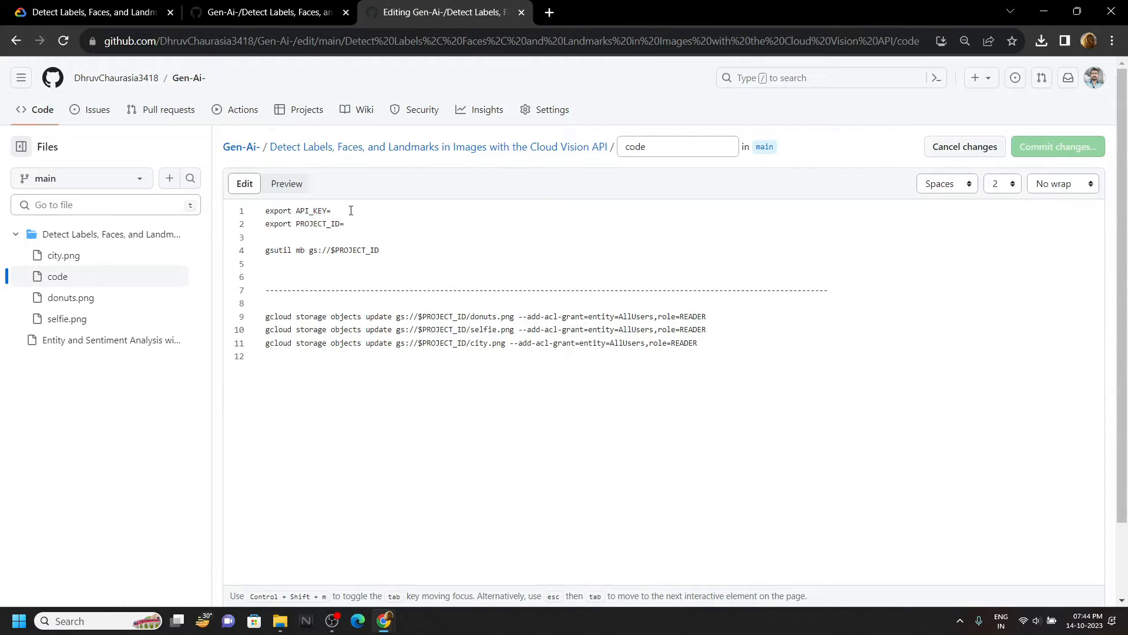
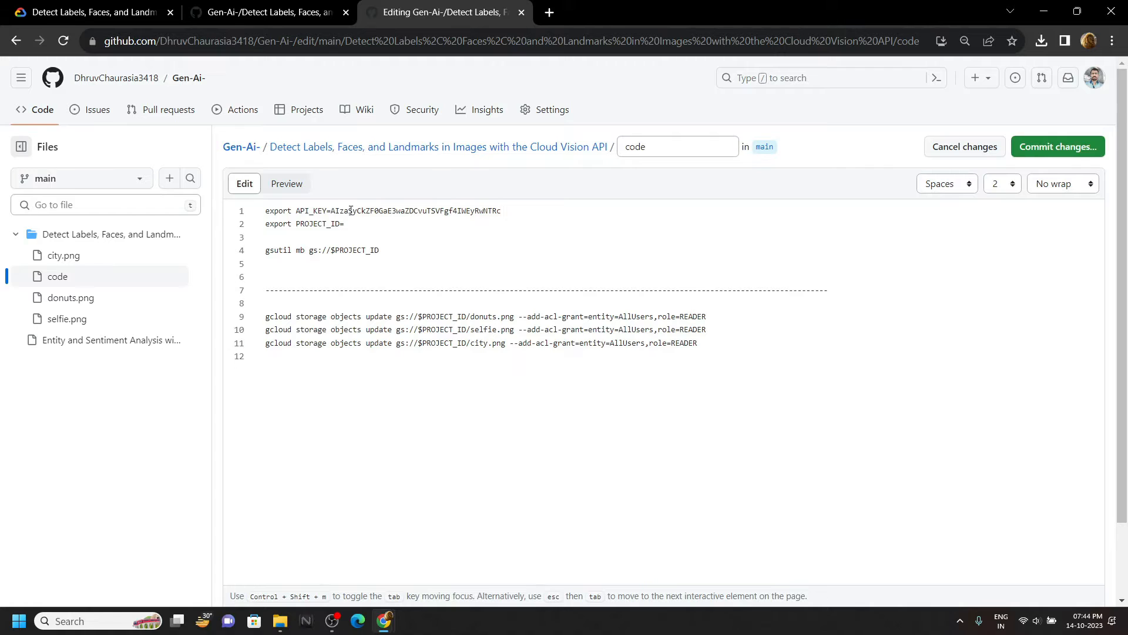
click(87, 13)
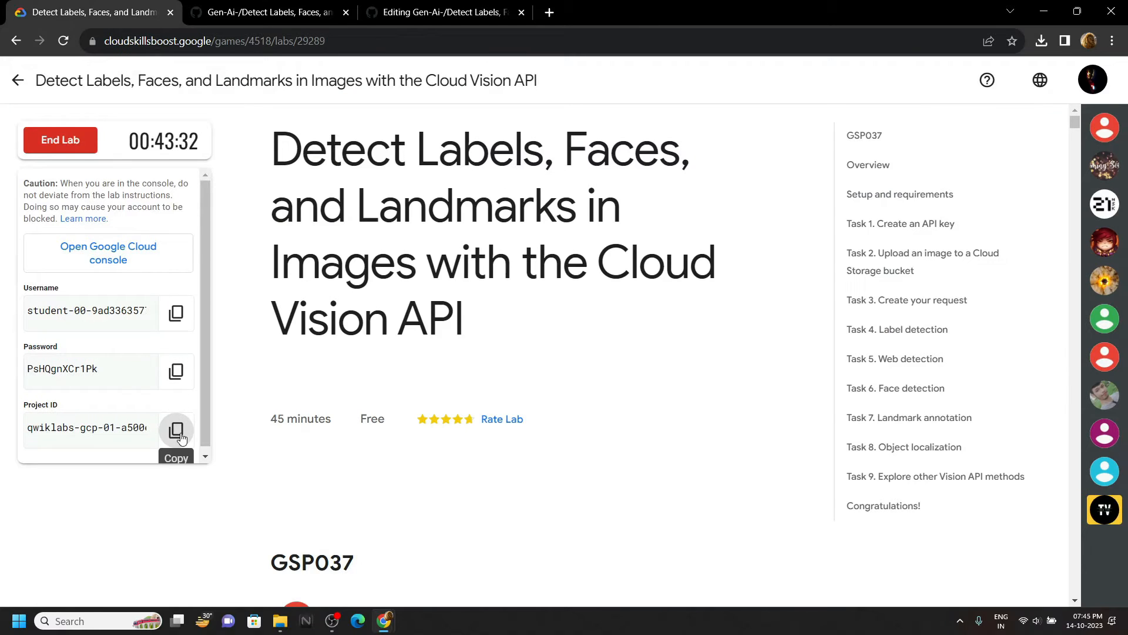
Step: Copy the lab's project ID from the lab panel
click(439, 12)
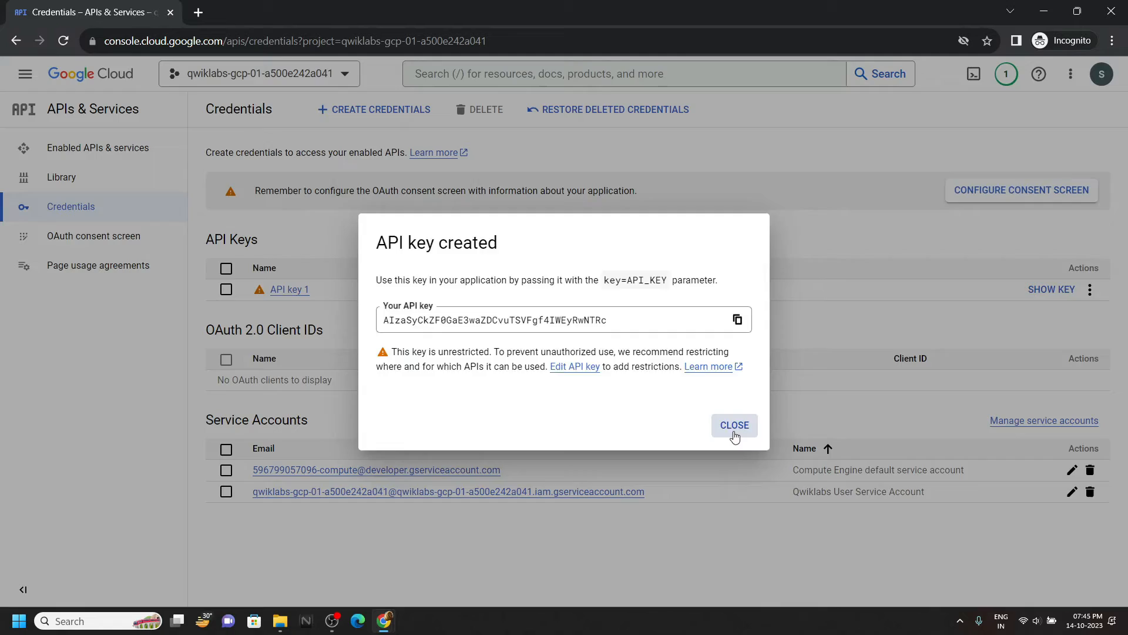
click(734, 424)
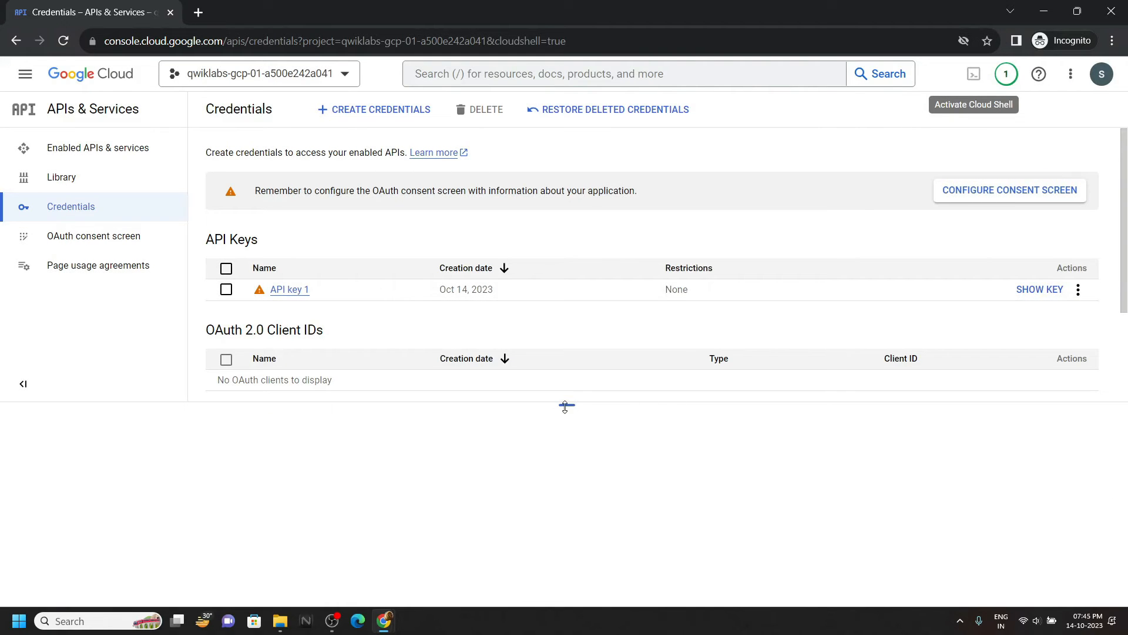
click(973, 74)
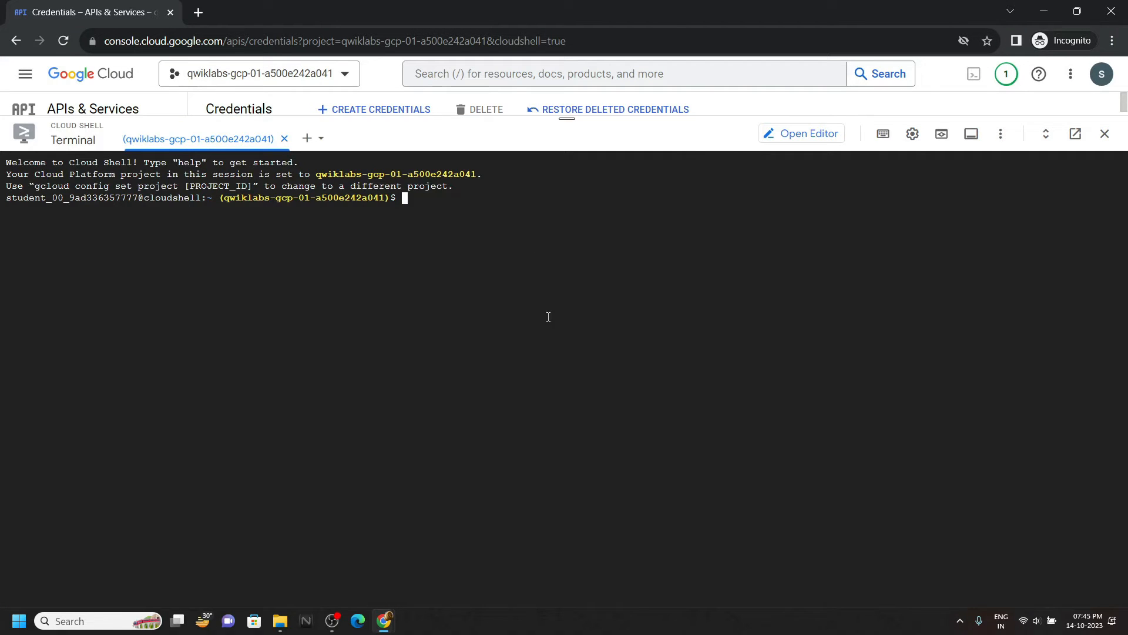
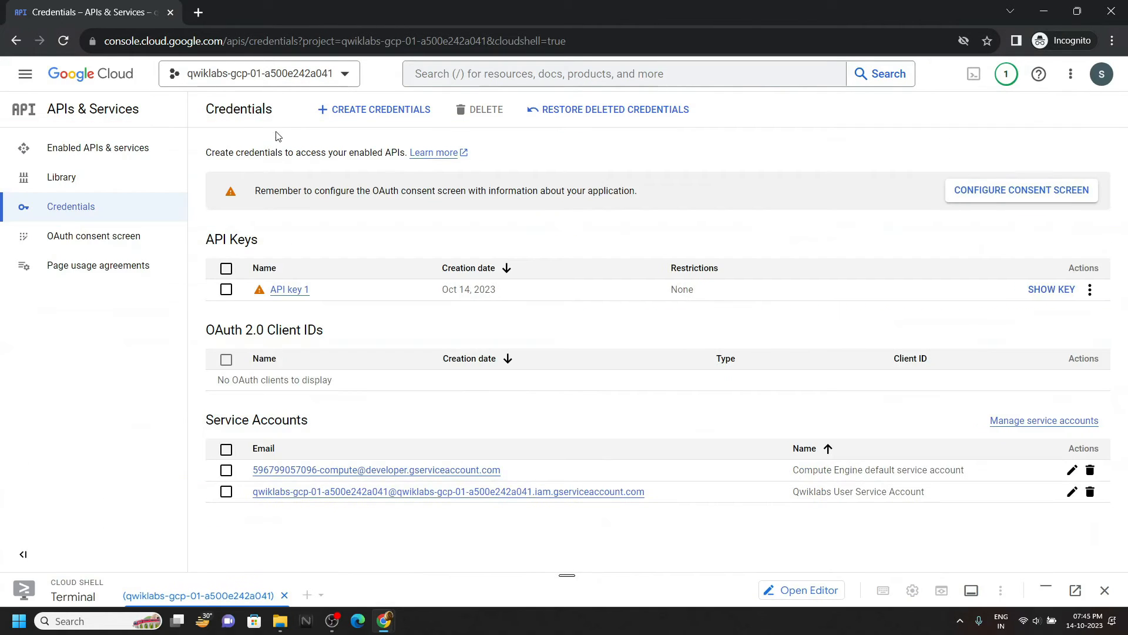
Step: Open the qwiklabs project bucket from Cloud Storage > Buckets
click(24, 73)
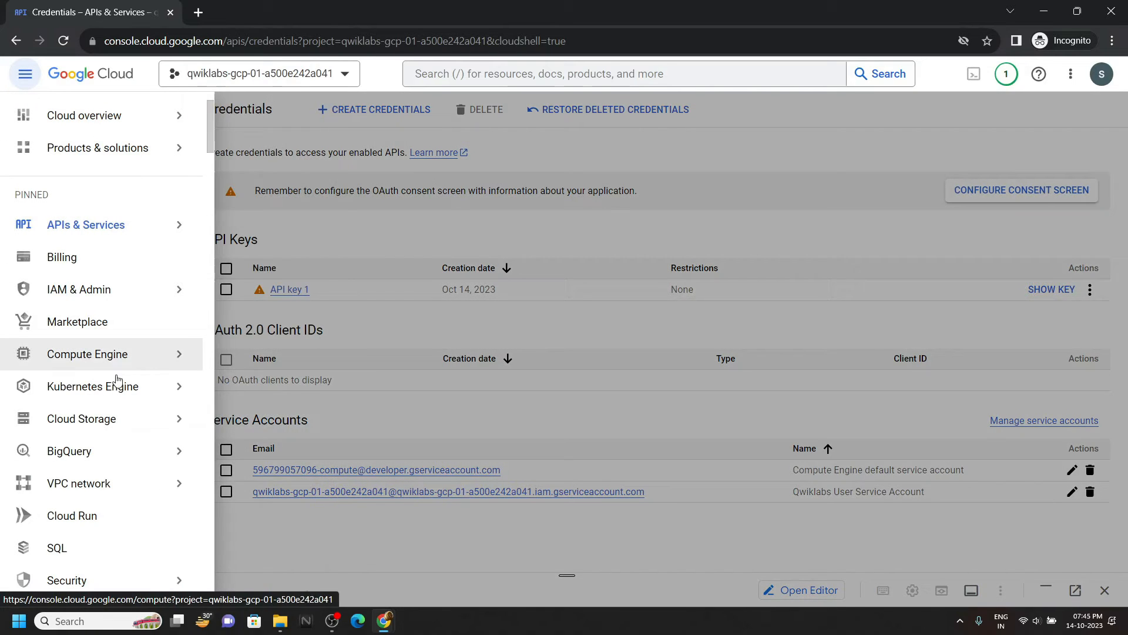
click(81, 418)
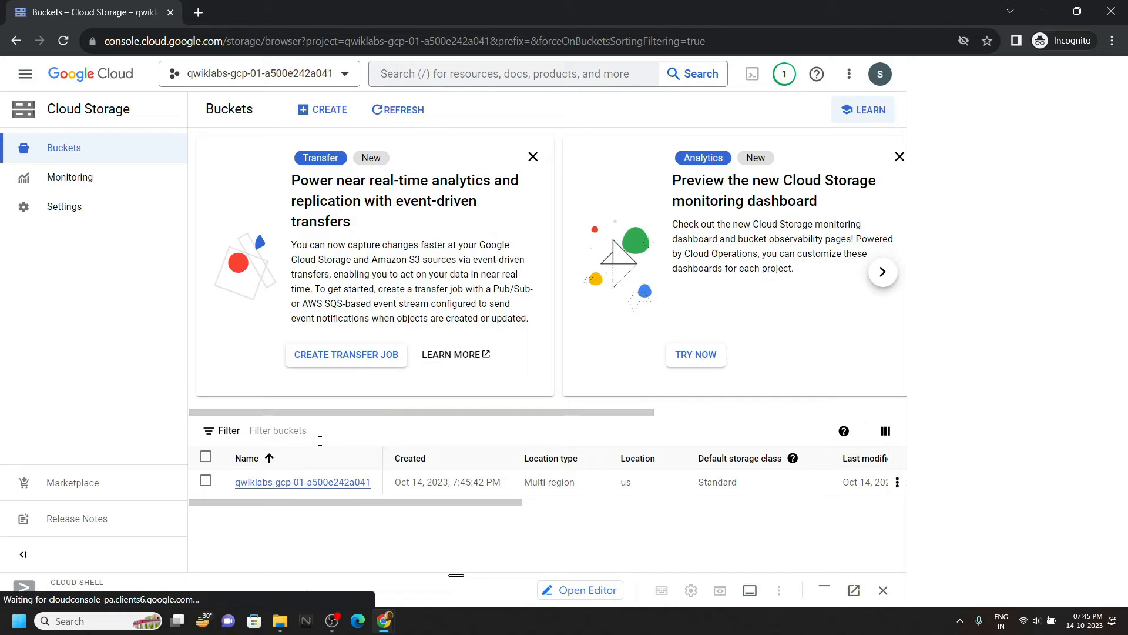
click(302, 481)
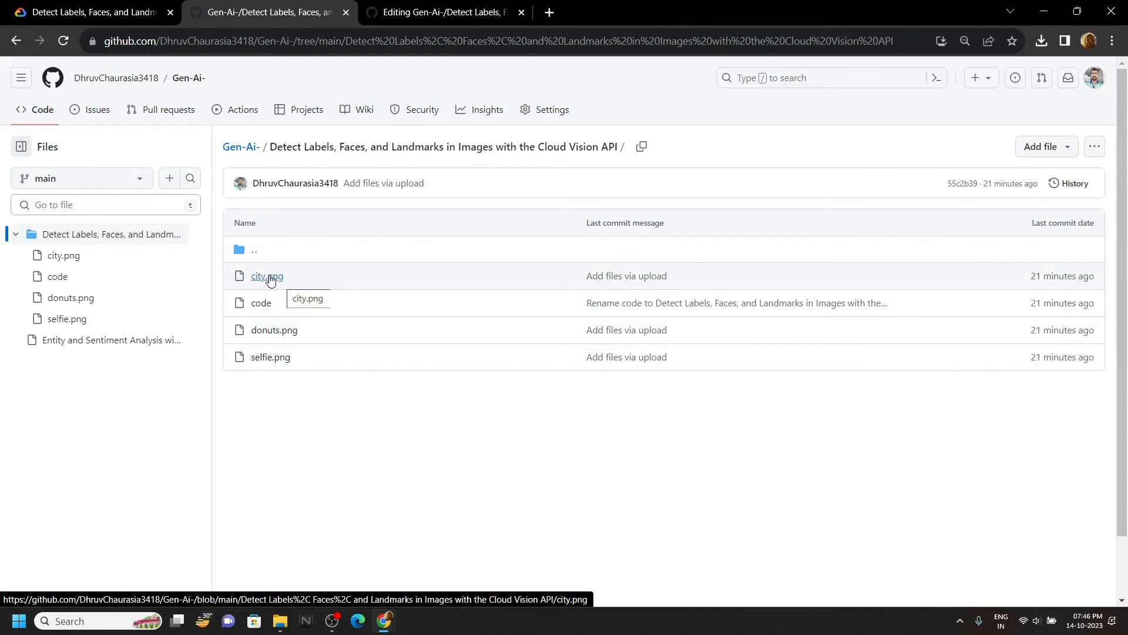
Step: View city.png in the GitHub repository's file list
click(266, 276)
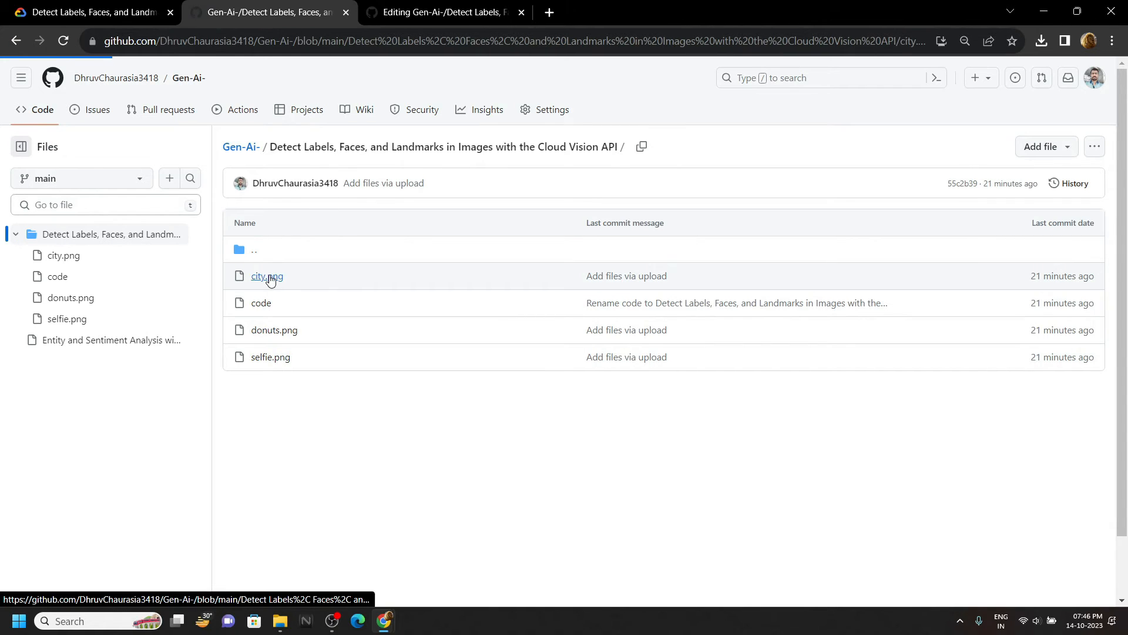
click(266, 275)
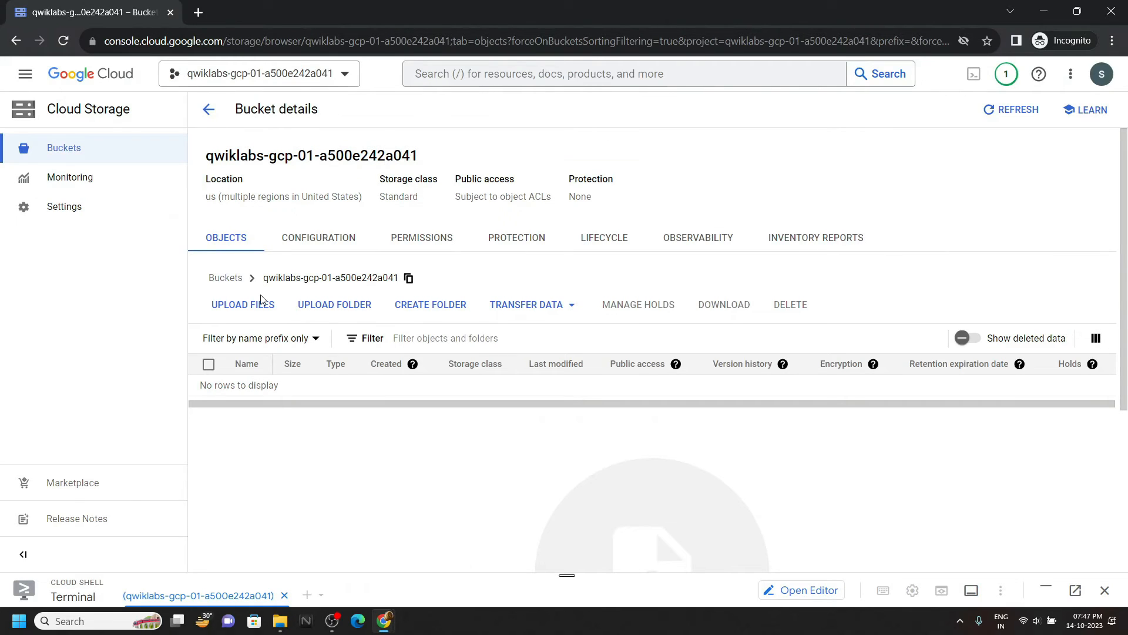
Step: Upload city.png, donuts.png and selfie.png to the bucket, then return to the GitHub code file
click(243, 304)
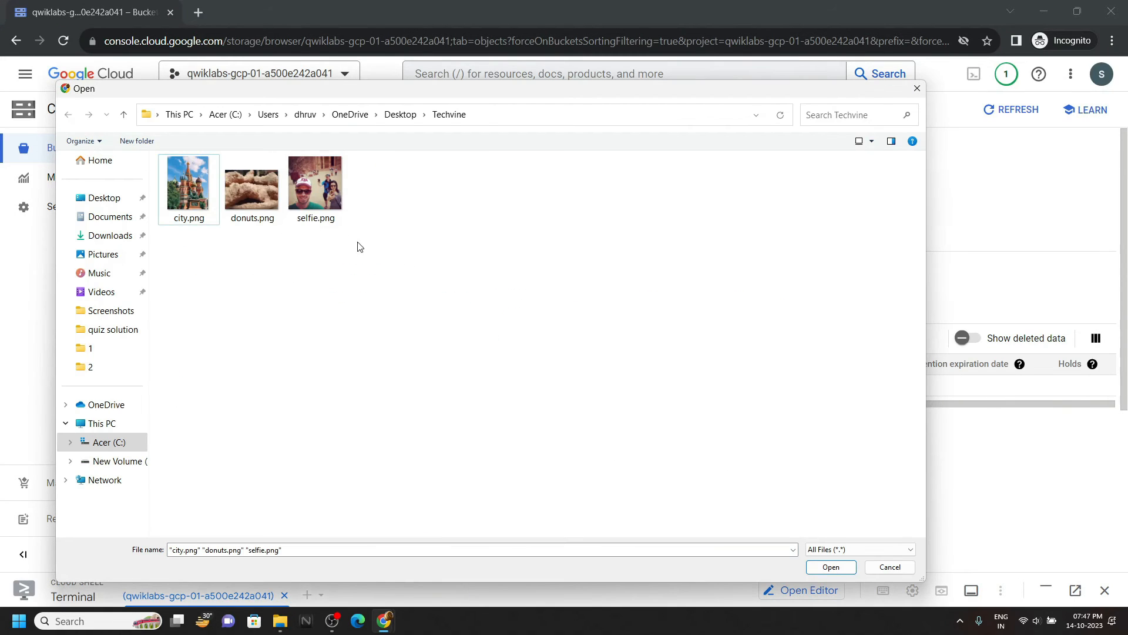
click(830, 566)
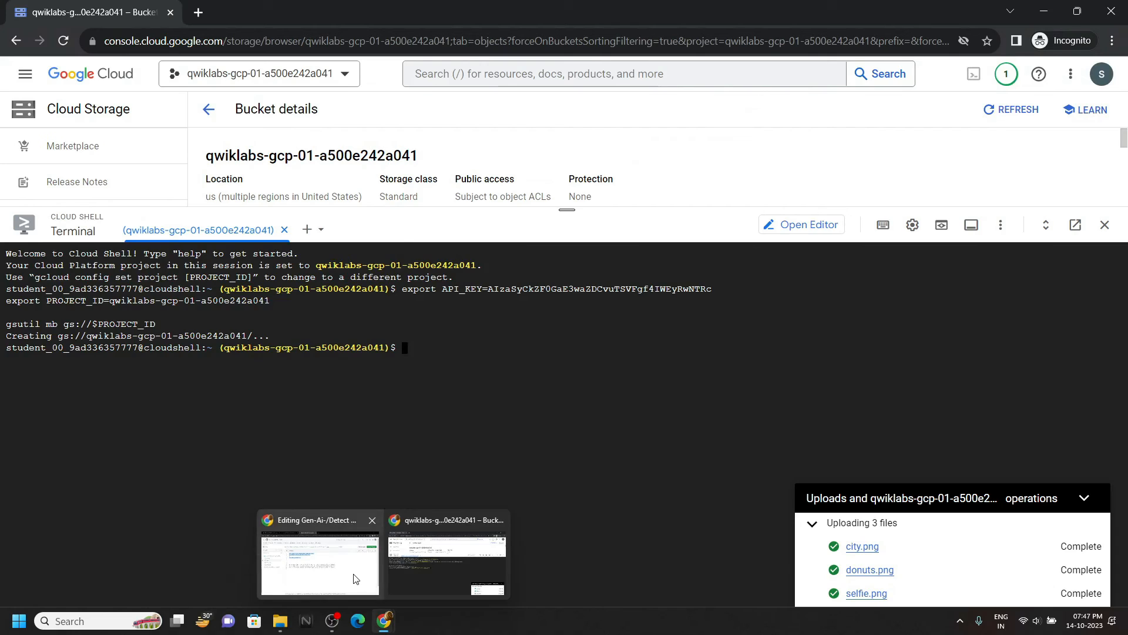
click(318, 561)
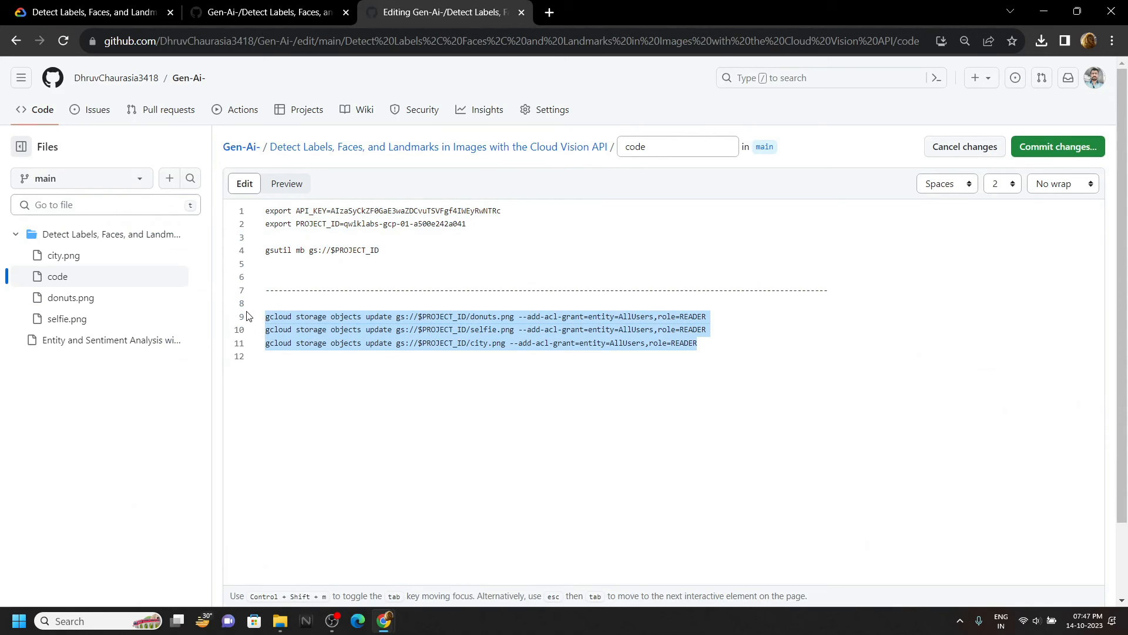